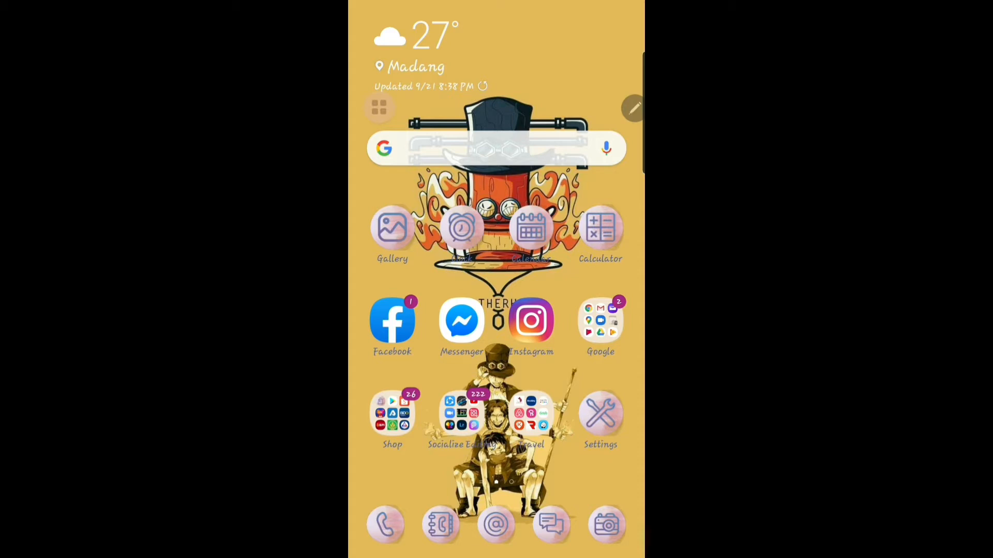
# - Launch InShot from the Socialize Editing folder on the home screen
pyautogui.click(531, 319)
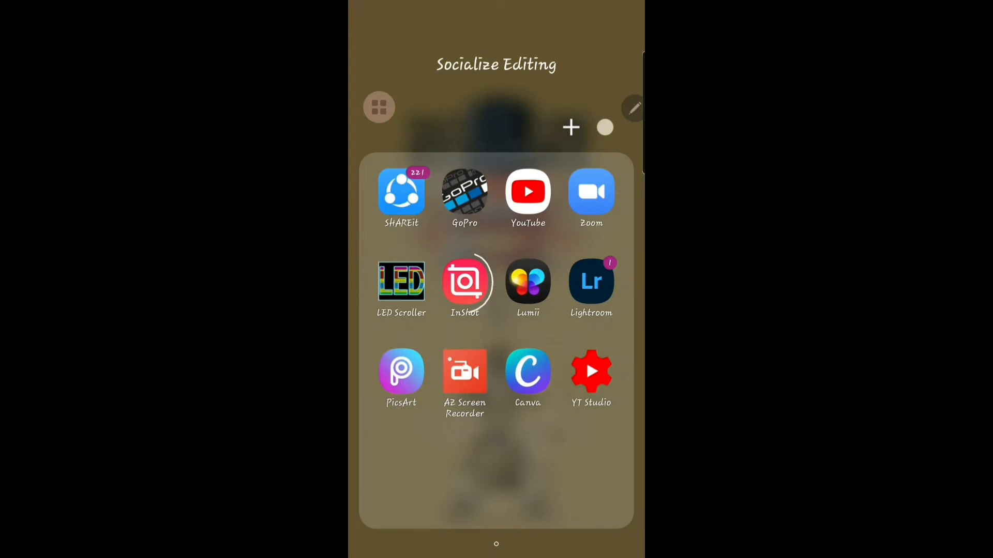
# - Create a new video project using the walkway clip from the gallery
pyautogui.click(465, 282)
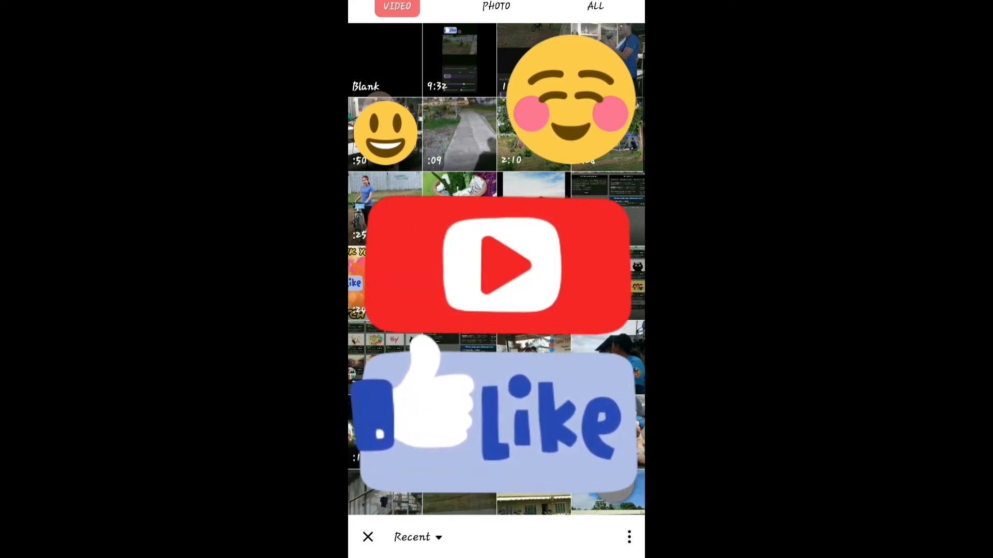
pyautogui.click(497, 7)
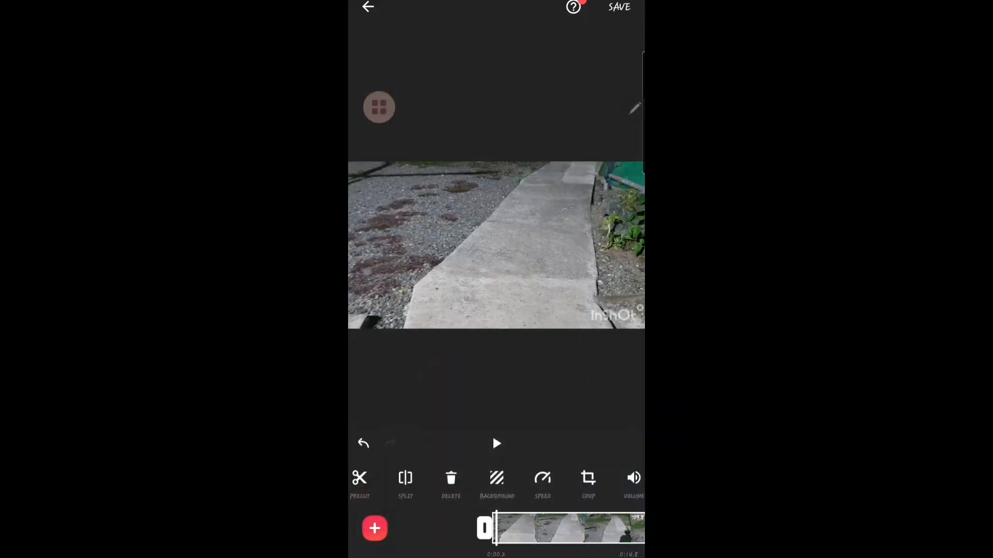
# - Add the beach photo as a second clip after the walkway video
pyautogui.click(496, 444)
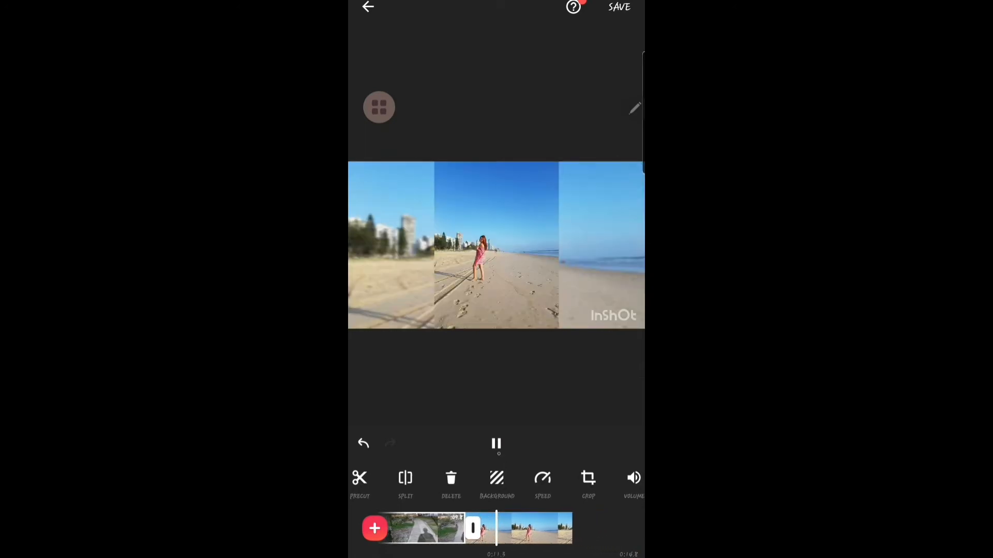
pyautogui.click(495, 443)
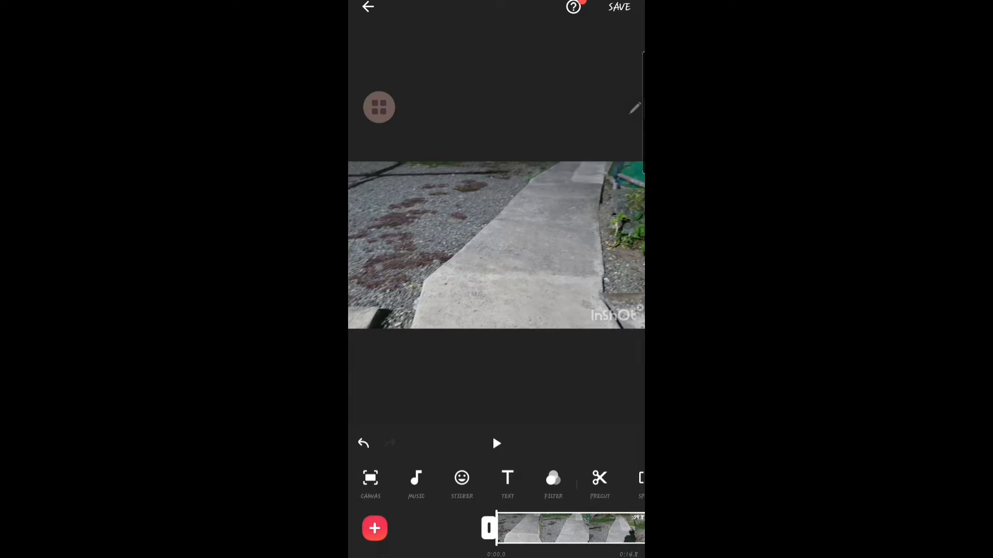
pyautogui.click(371, 484)
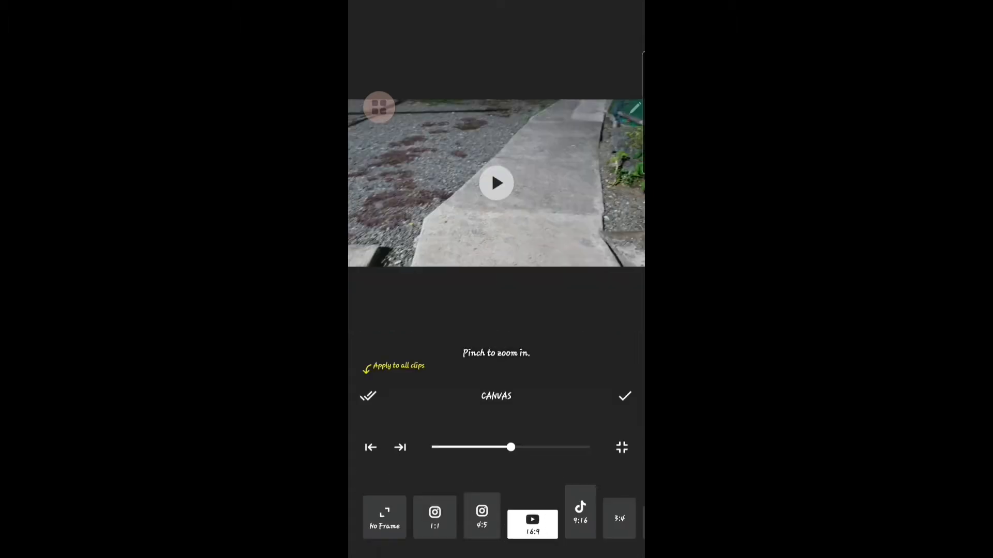
# - Try the No Frame canvas, then settle on the 16:9 ratio and preview the result
pyautogui.click(384, 517)
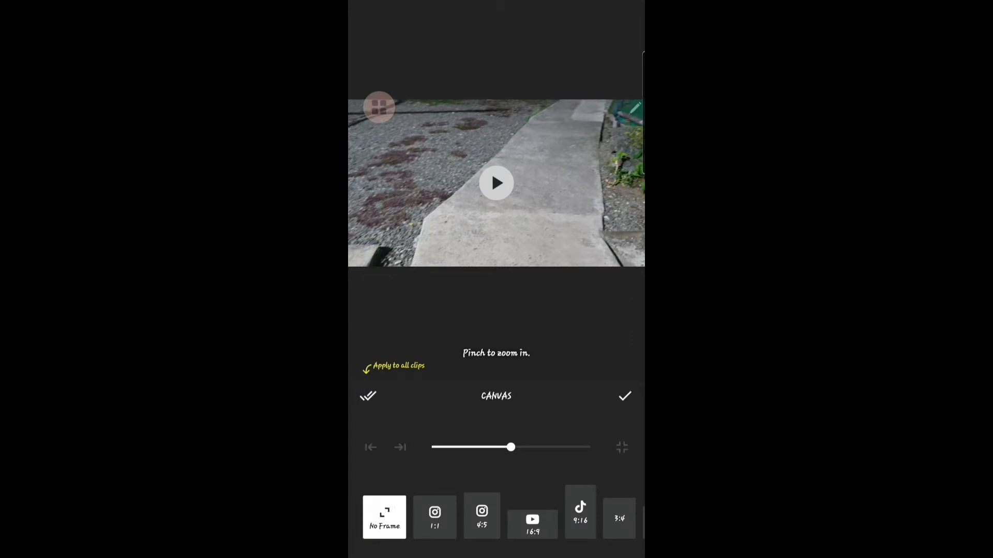
pyautogui.click(624, 396)
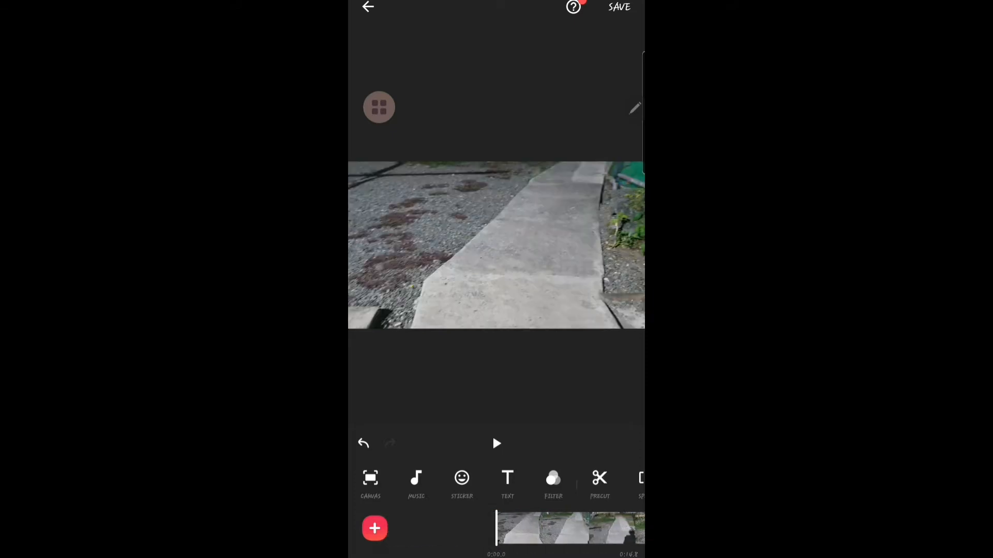
pyautogui.click(370, 484)
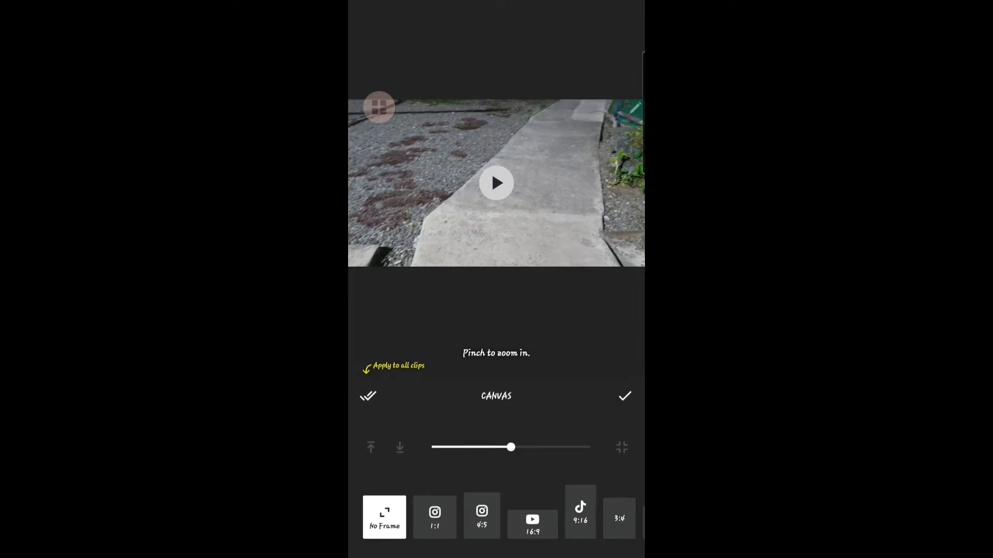
pyautogui.click(532, 524)
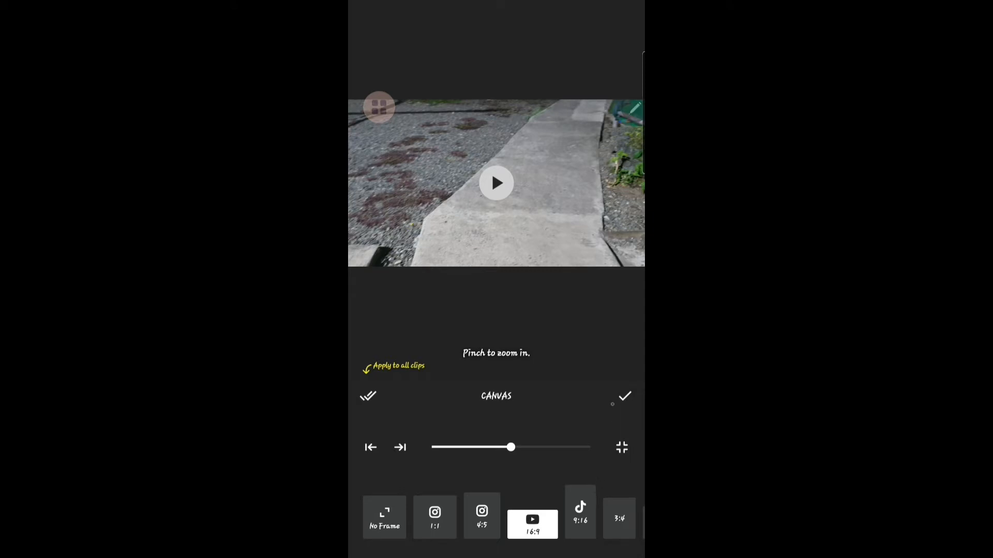
pyautogui.click(623, 396)
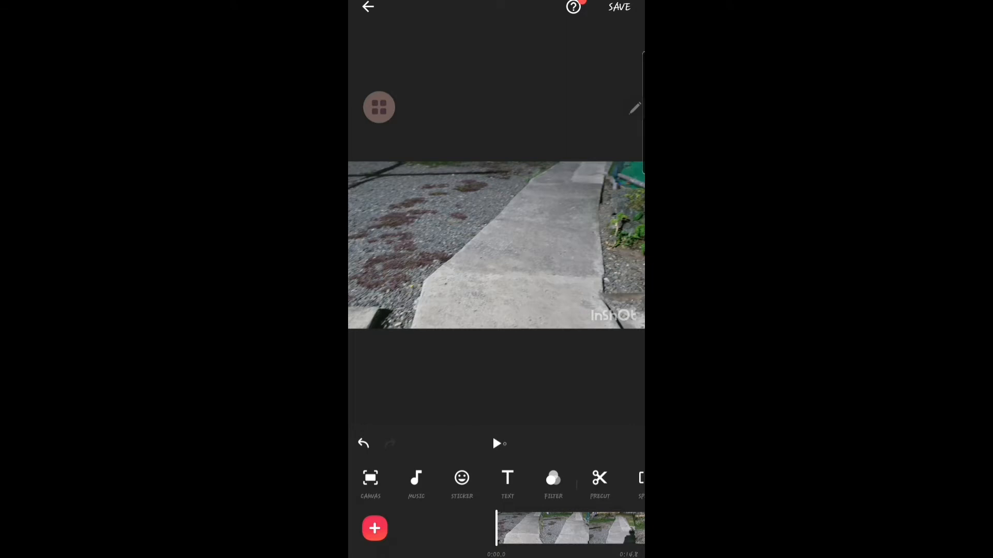
pyautogui.click(497, 444)
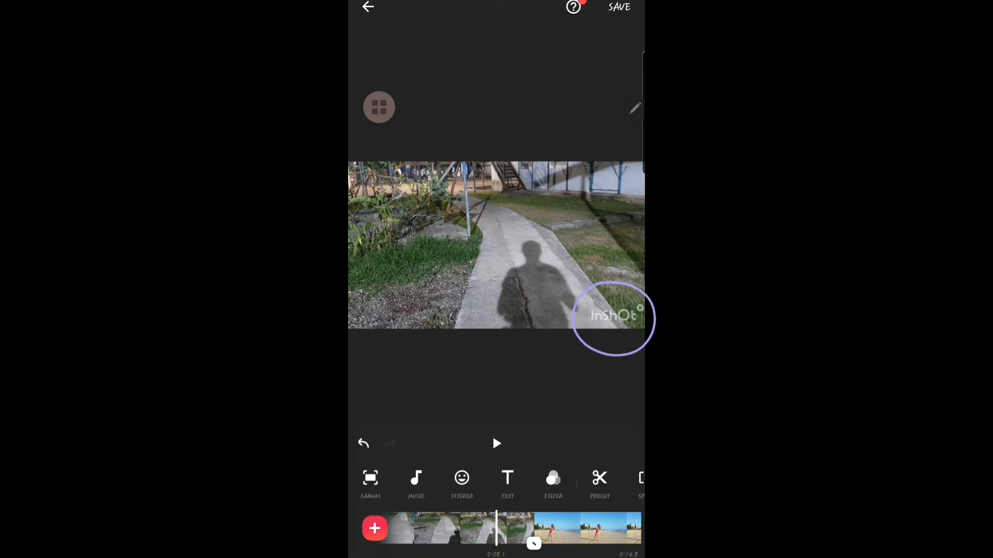
# - Remove the InShot watermark using the Free Remove option
pyautogui.click(612, 317)
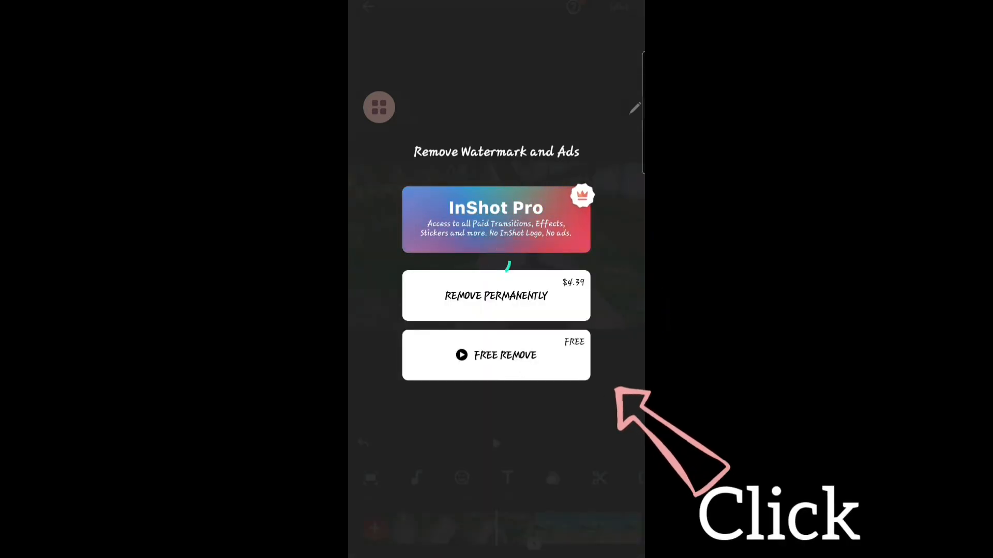
pyautogui.click(495, 354)
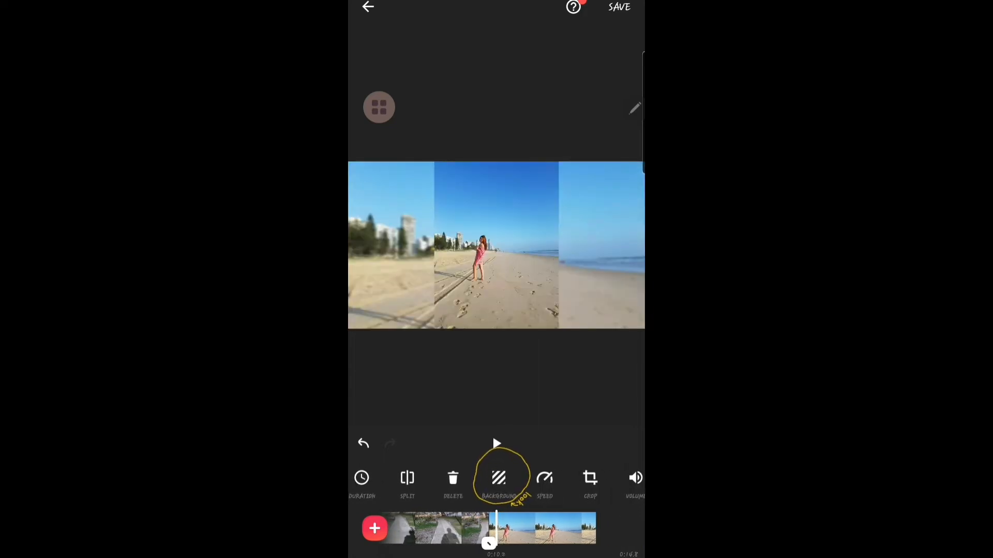
# - Try a stronger blur behind the beach photo, then choose a solid black background
pyautogui.click(497, 477)
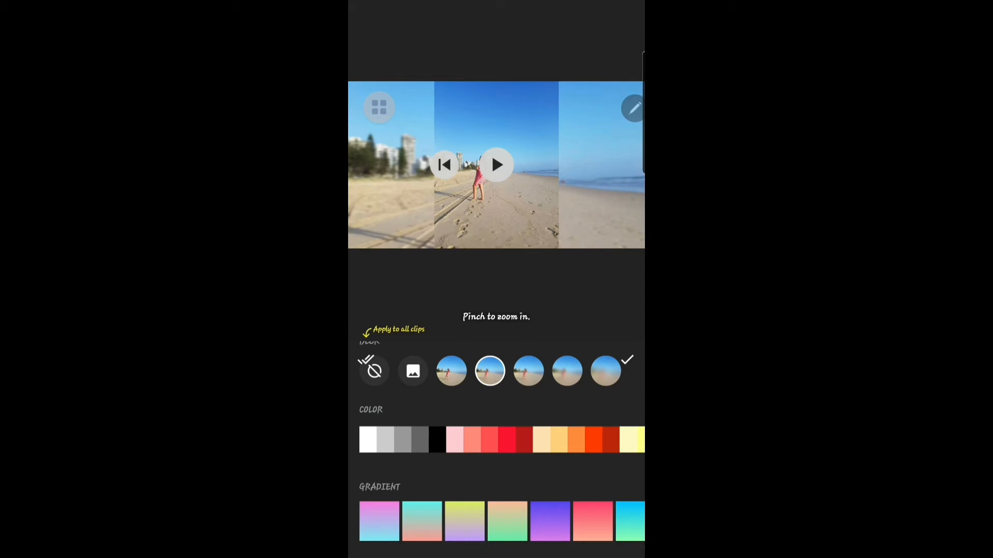
pyautogui.click(605, 371)
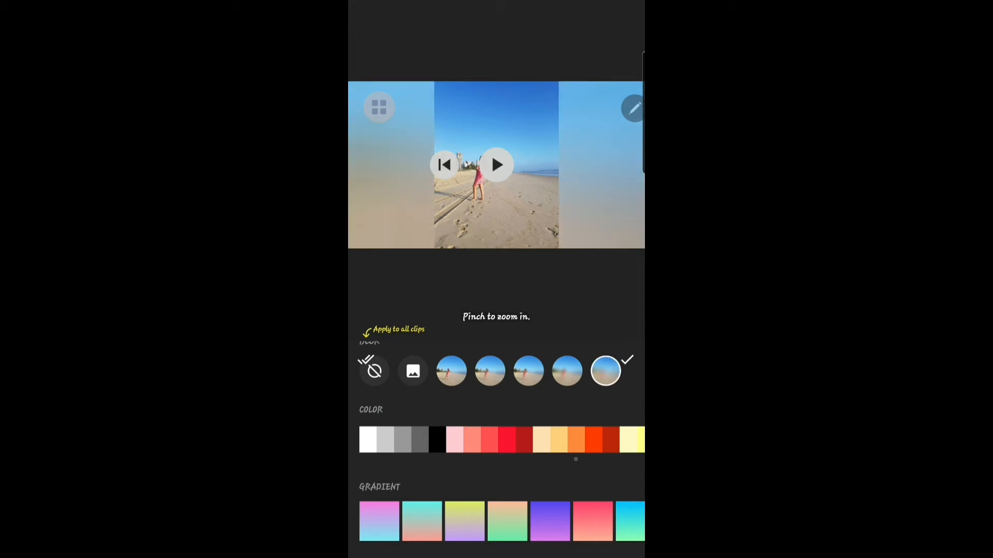
pyautogui.click(605, 371)
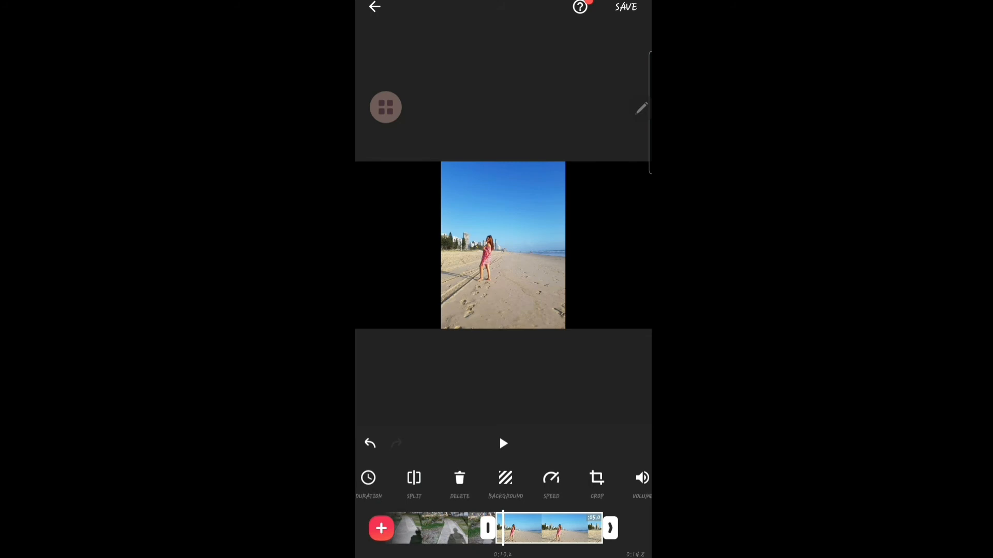
# - Start saving the finished video from the editor
pyautogui.click(624, 8)
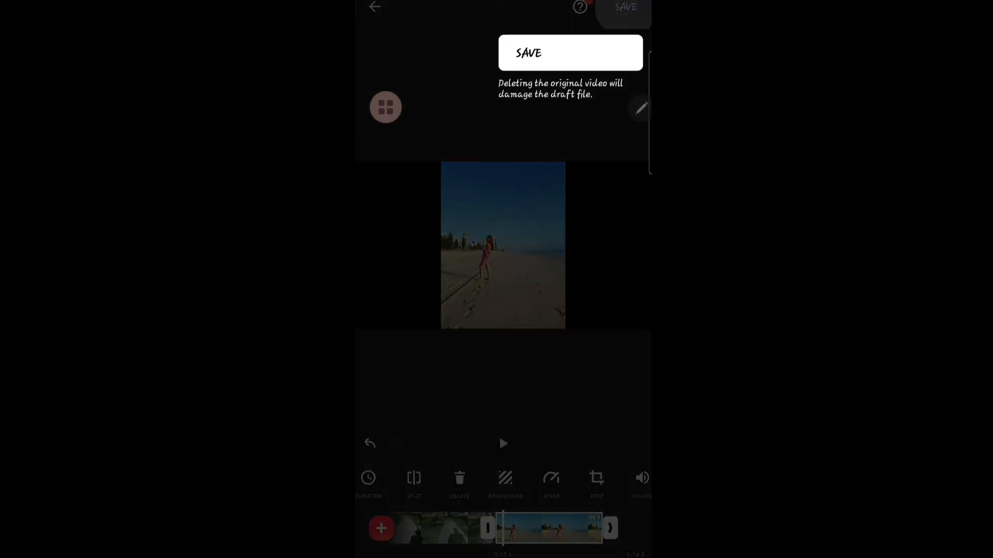